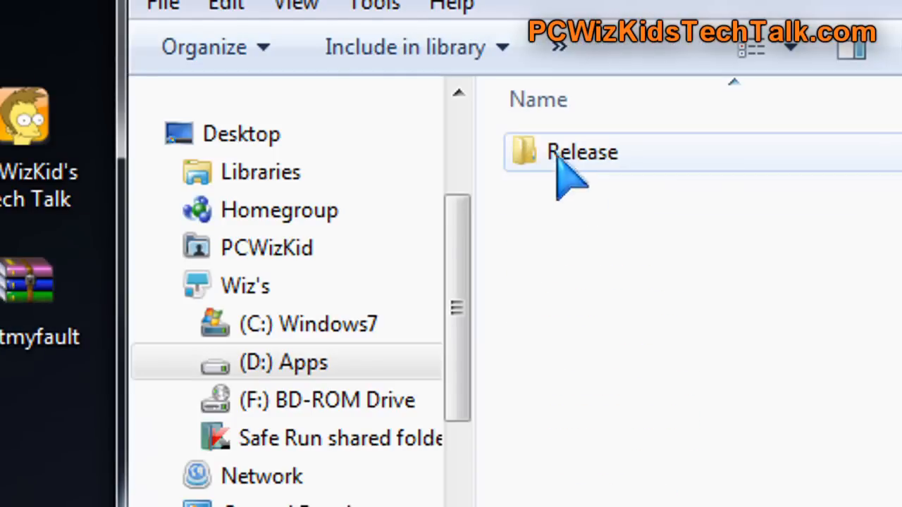
Step: Open the Release folder on the D: Apps drive, showing myfault.sys and NotMyfault
double_click(580, 152)
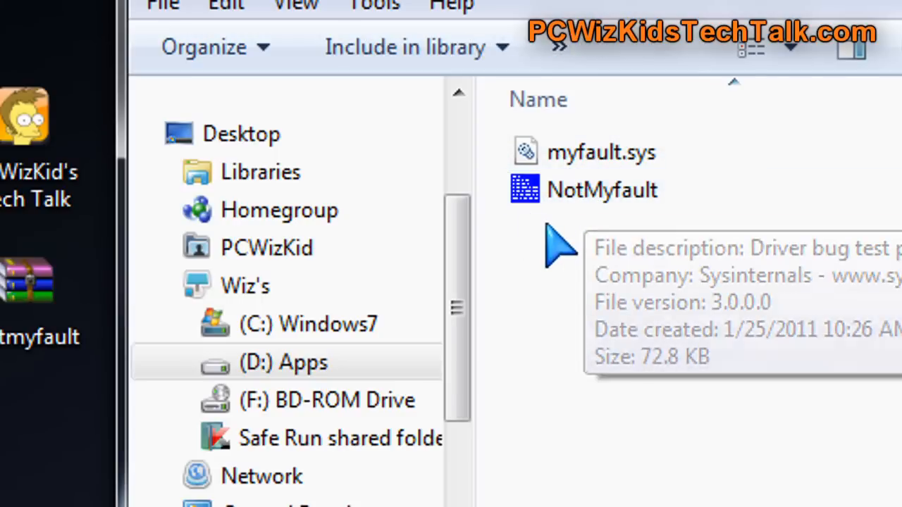
mouse_move(560, 248)
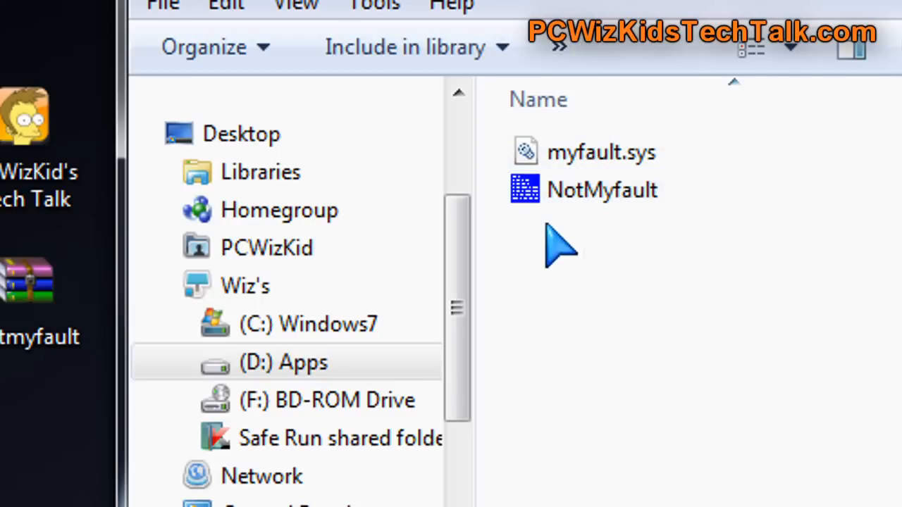
Step: Launch NotMyfault.exe so its crash-type list appears with High IRQL fault selected
double_click(601, 189)
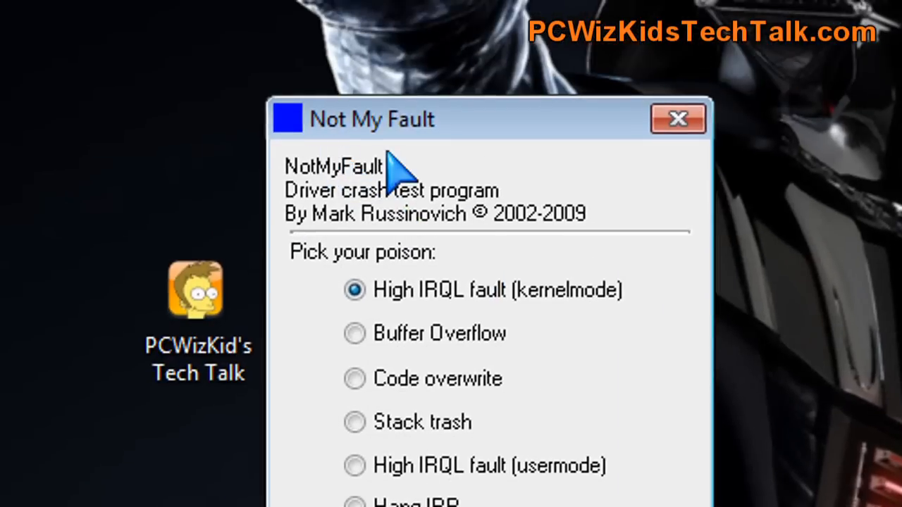
mouse_move(422, 256)
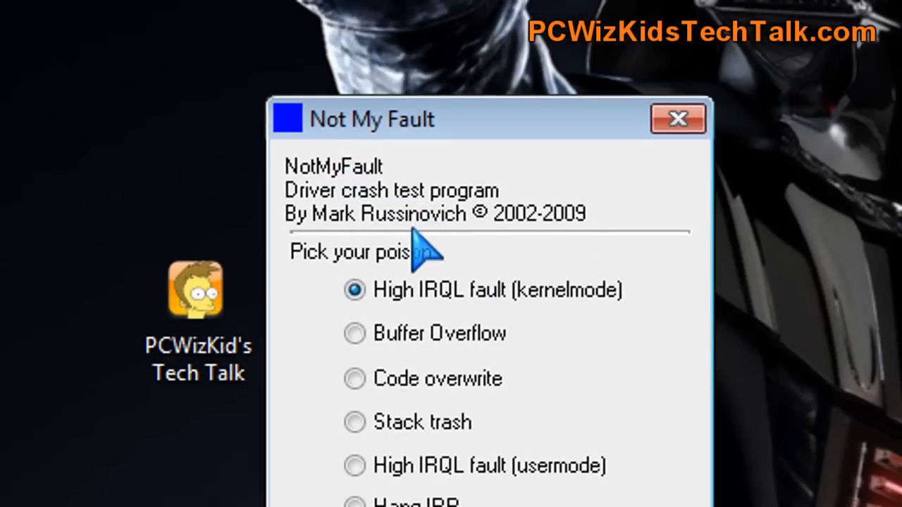
mouse_move(420, 345)
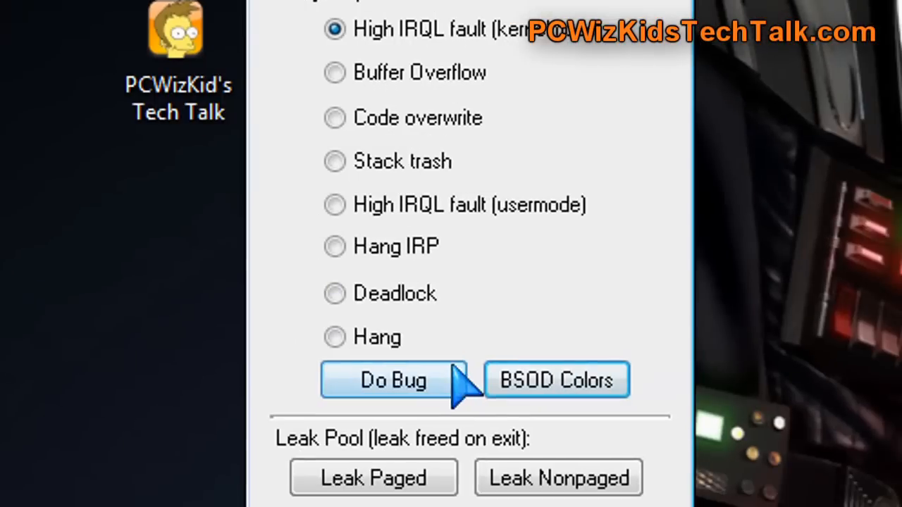
Step: In BSOD Colors, set the background to yellow and start choosing a dark purple foreground
click(555, 381)
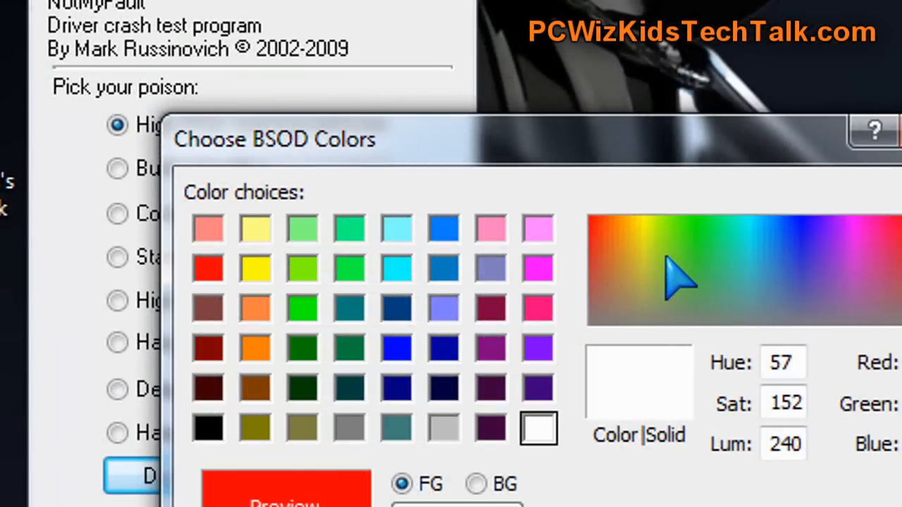
click(665, 243)
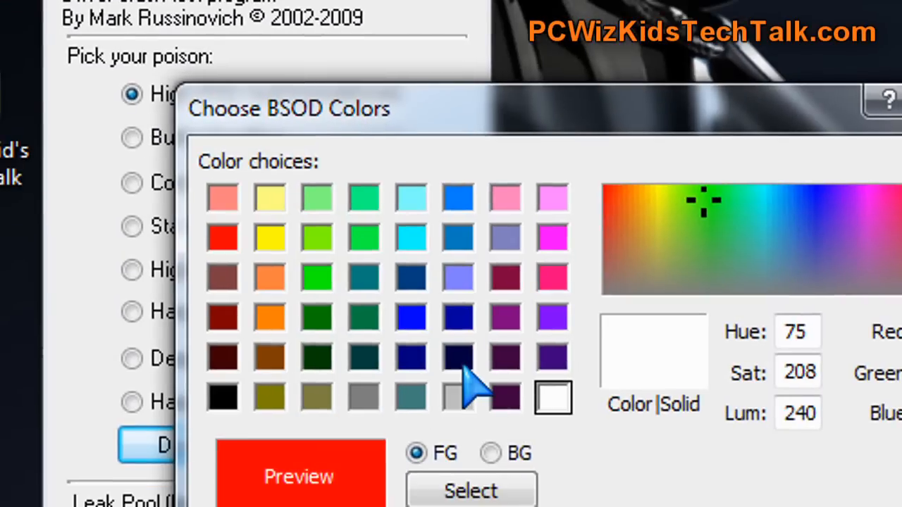
click(458, 316)
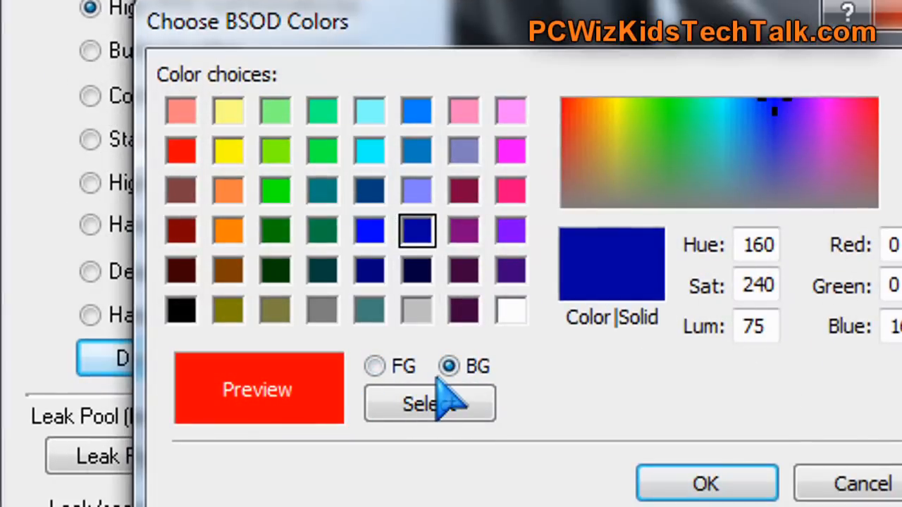
mouse_move(380, 289)
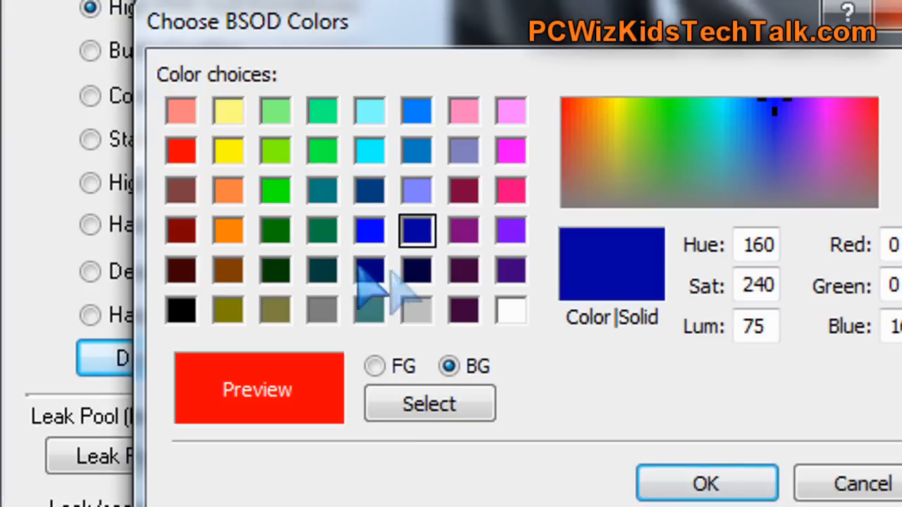
click(227, 149)
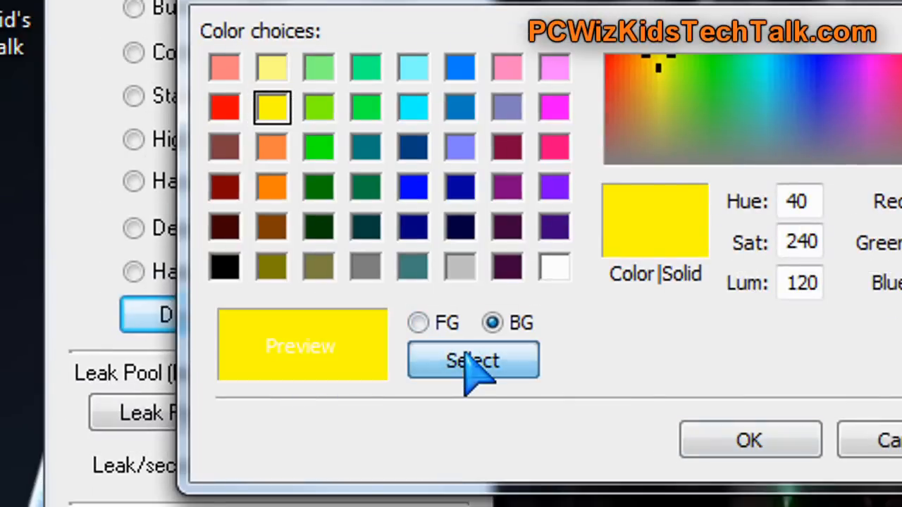
mouse_move(564, 275)
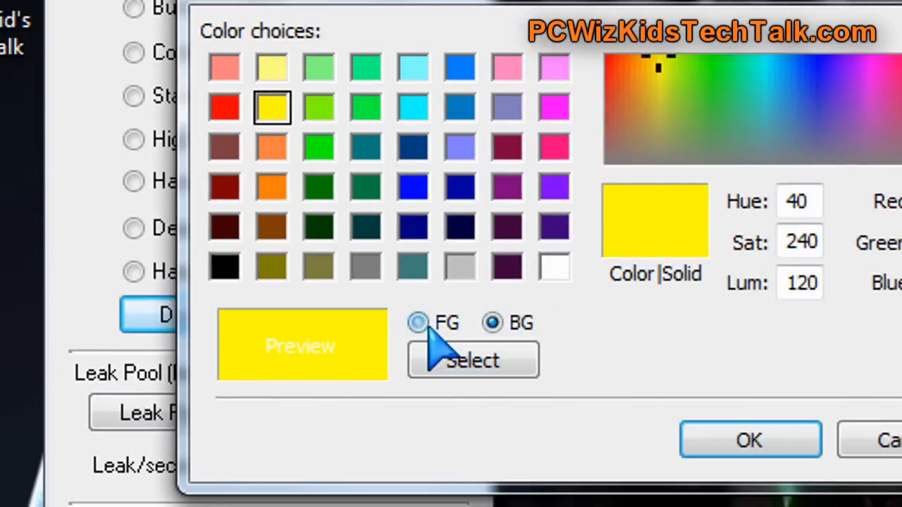
click(507, 267)
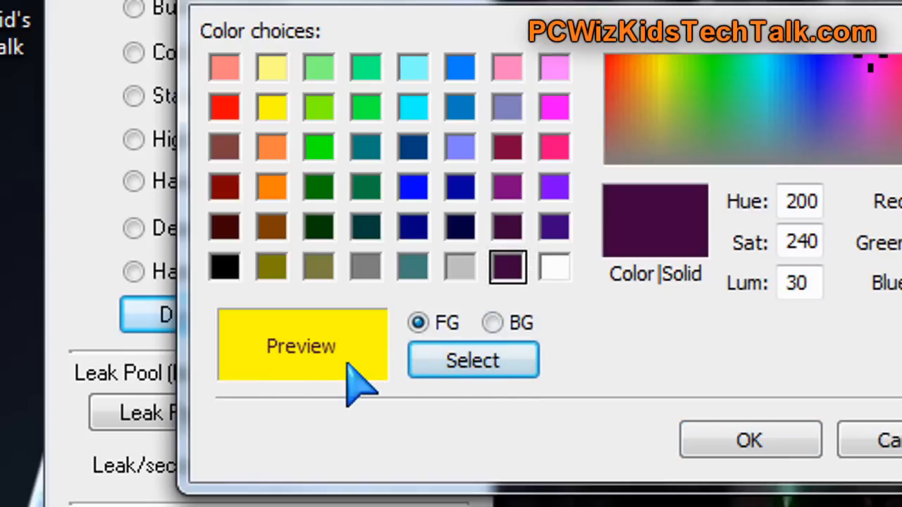
mouse_move(394, 352)
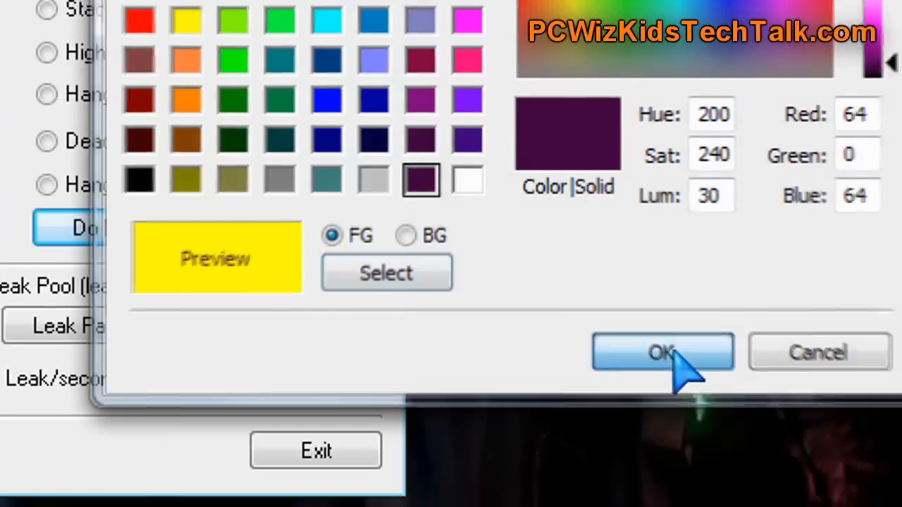
Step: Confirm the yellow/purple BSOD colours with OK and exit NotMyFault to the desktop
click(661, 352)
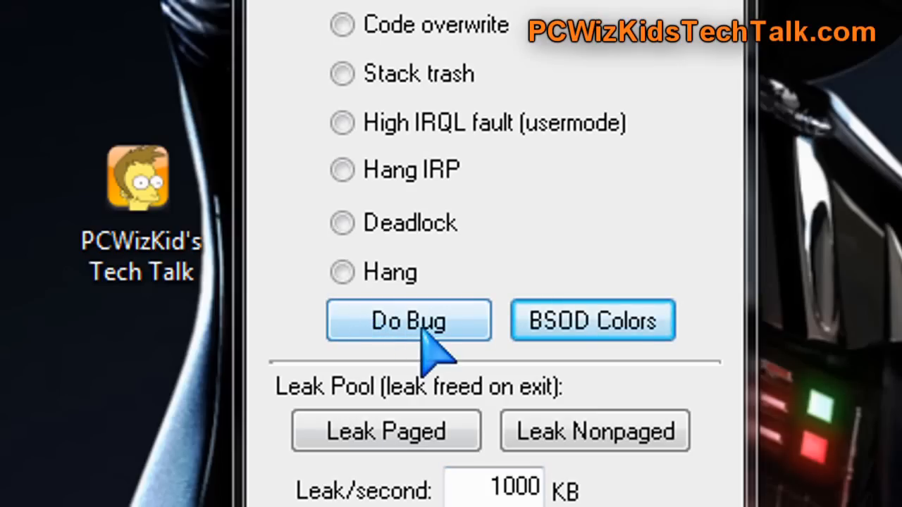
mouse_move(451, 359)
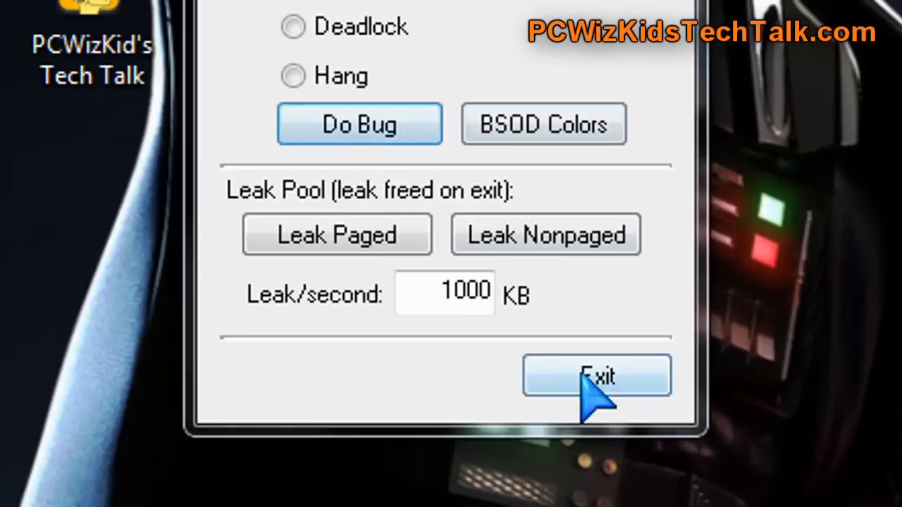
click(596, 375)
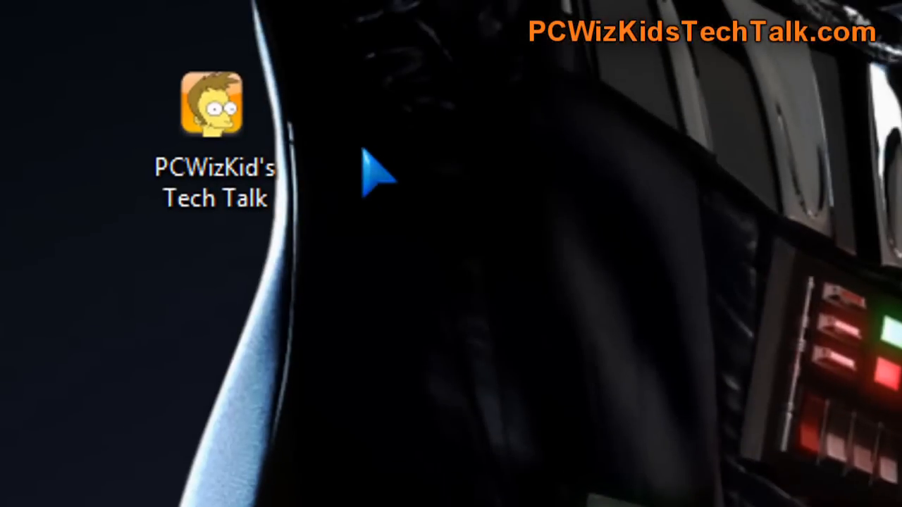